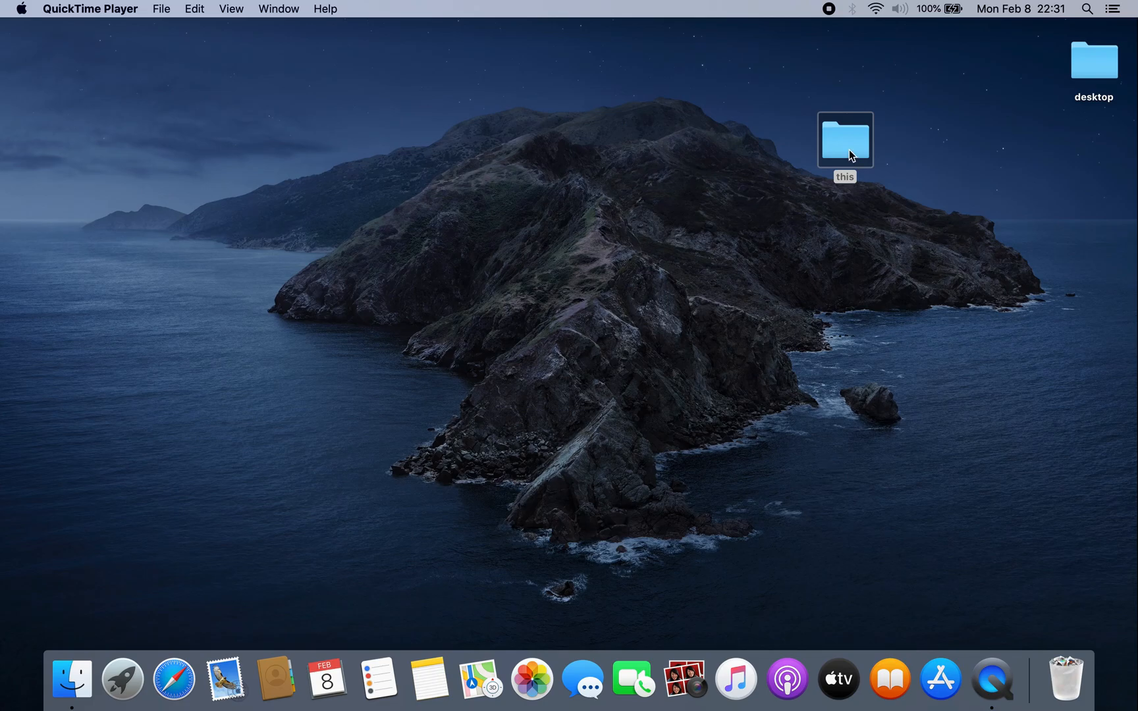
- Open and close the 'this' desktop folder and browse Downloads in a Finder window
double_click(844, 138)
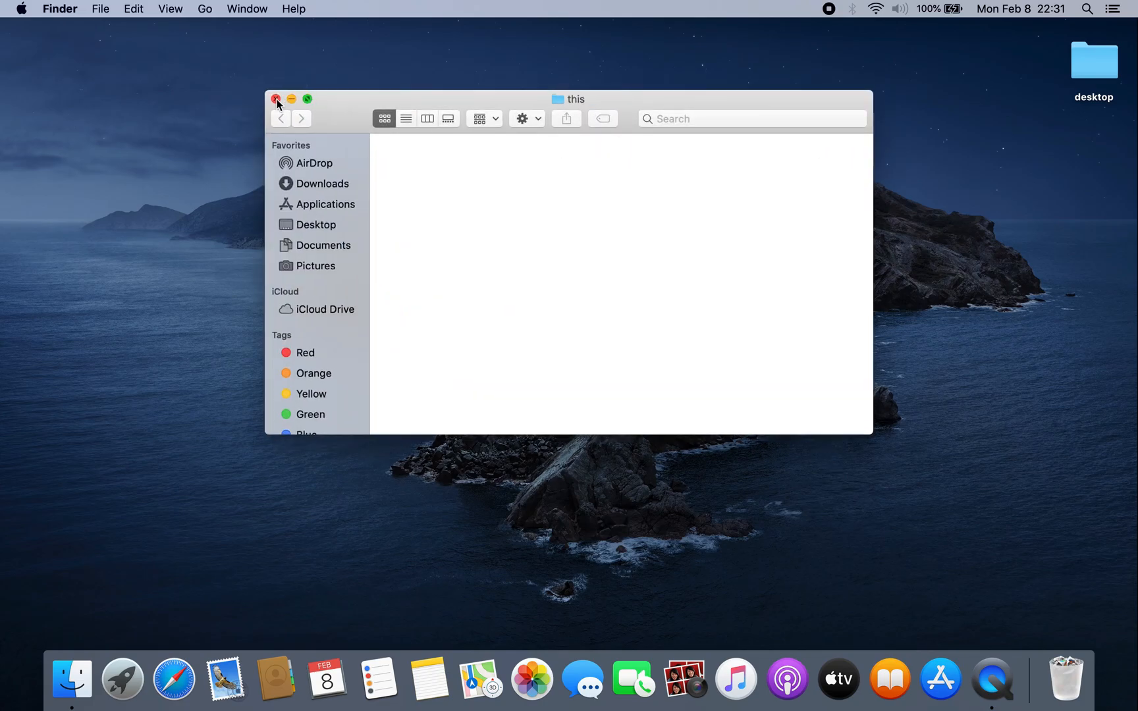
click(276, 99)
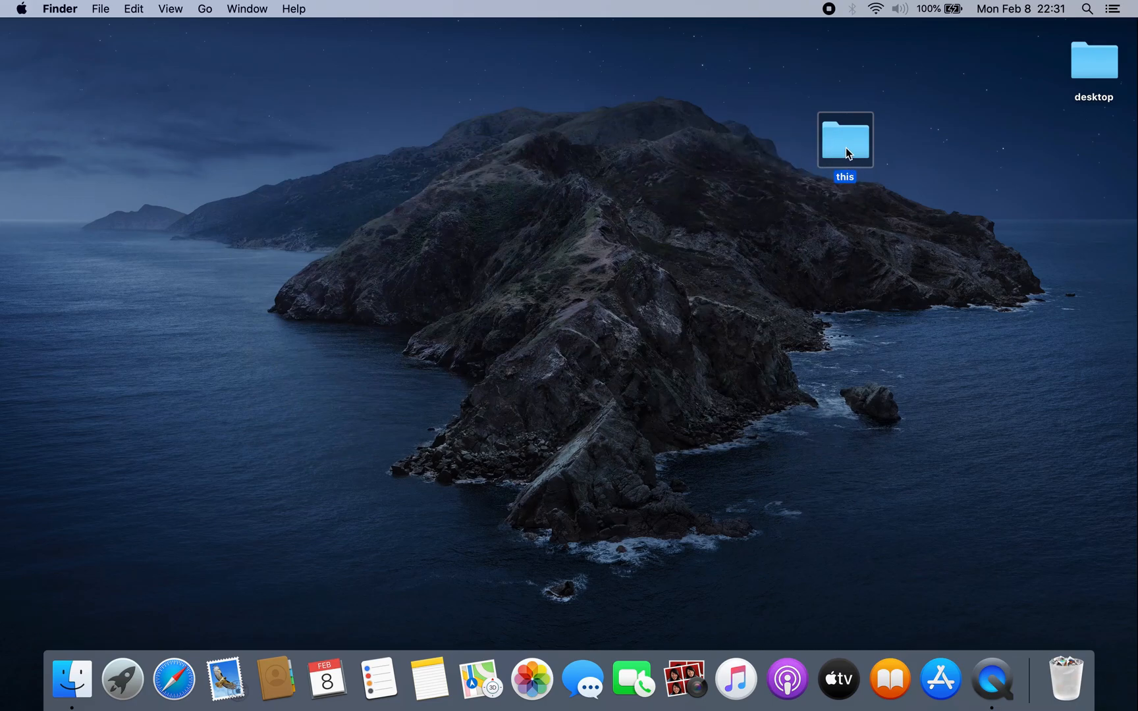
double_click(844, 138)
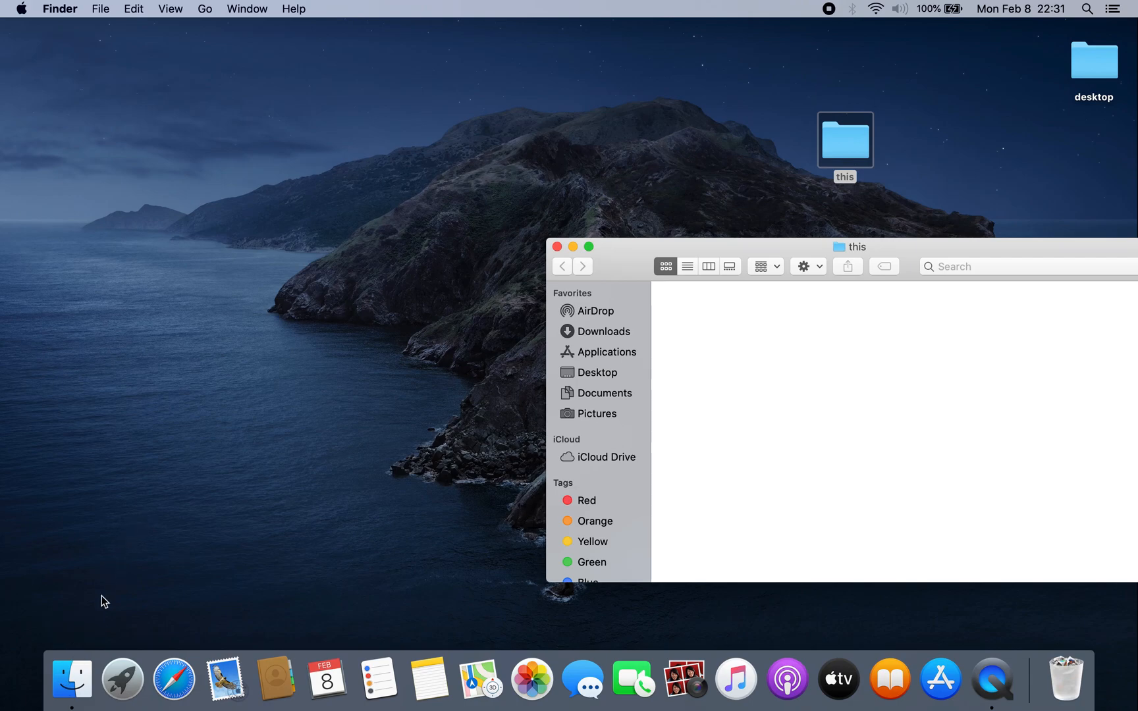
right_click(71, 678)
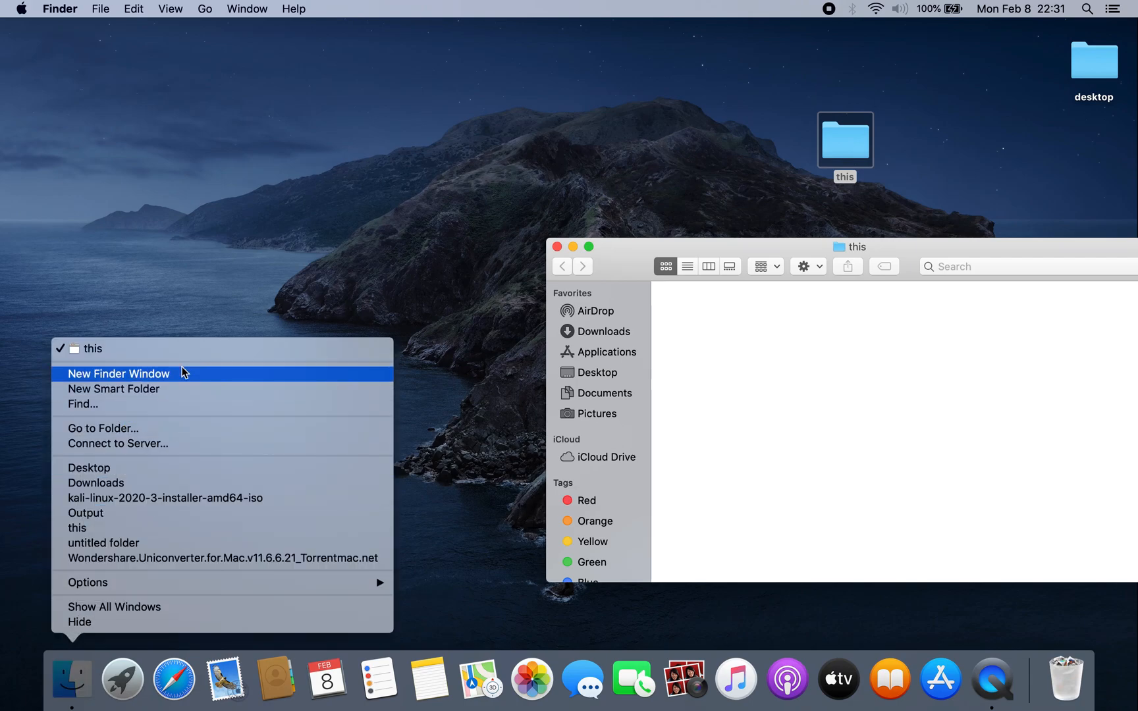
click(118, 373)
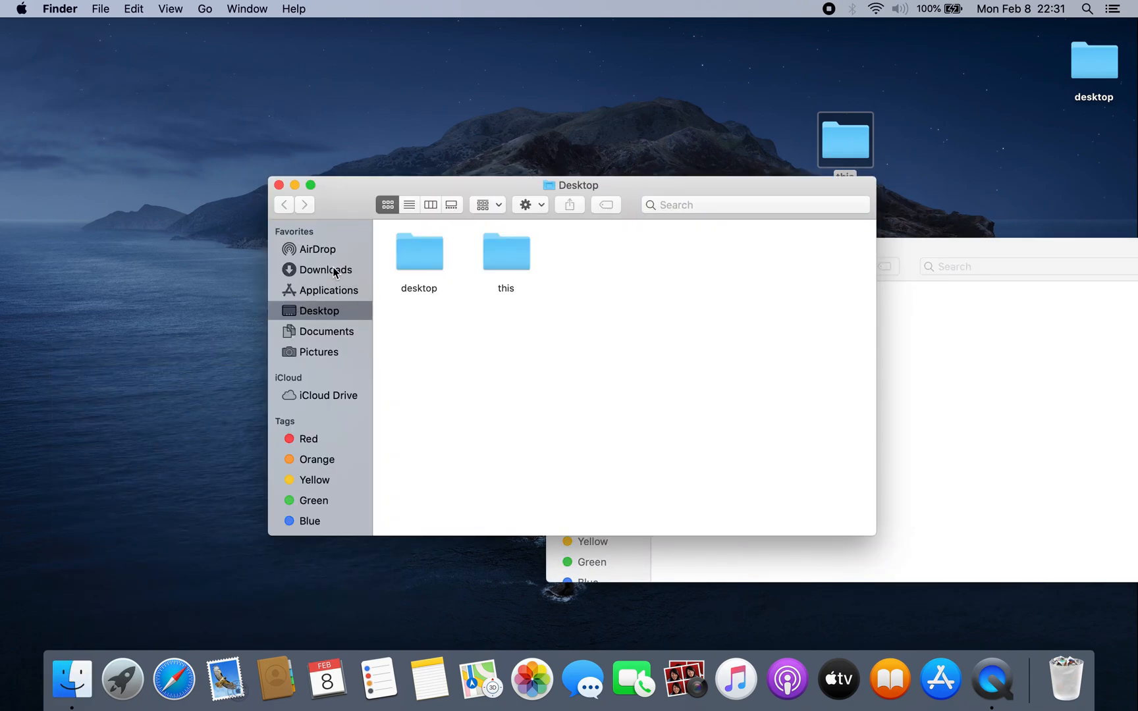
click(326, 270)
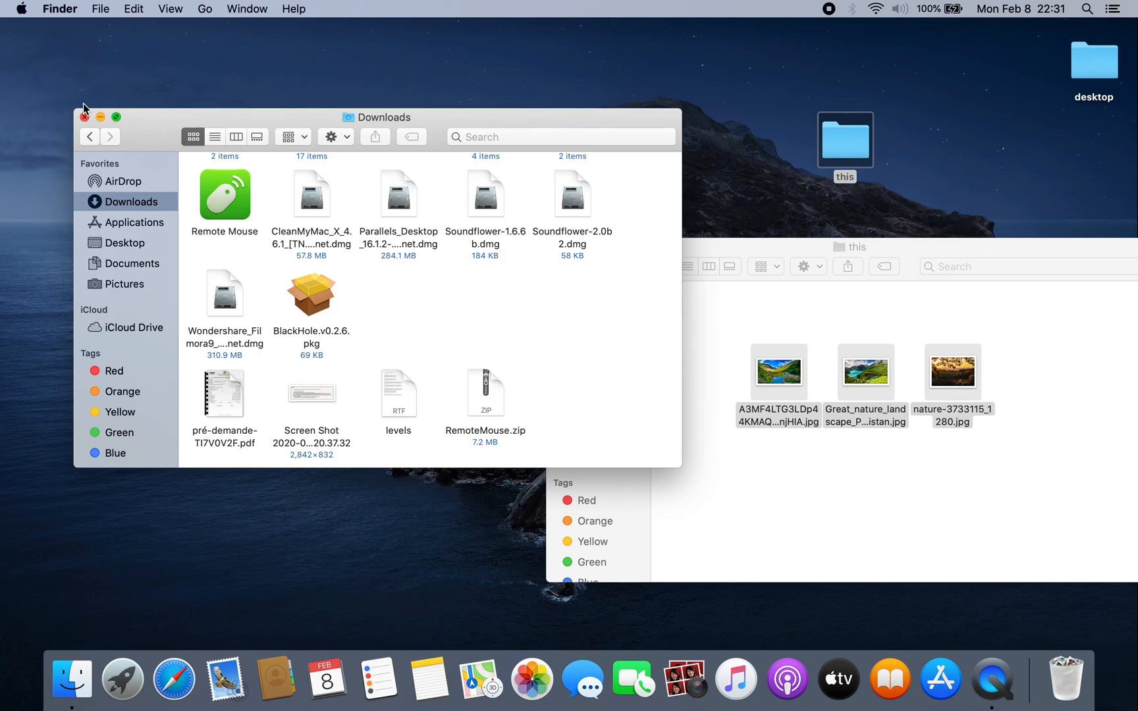
click(85, 116)
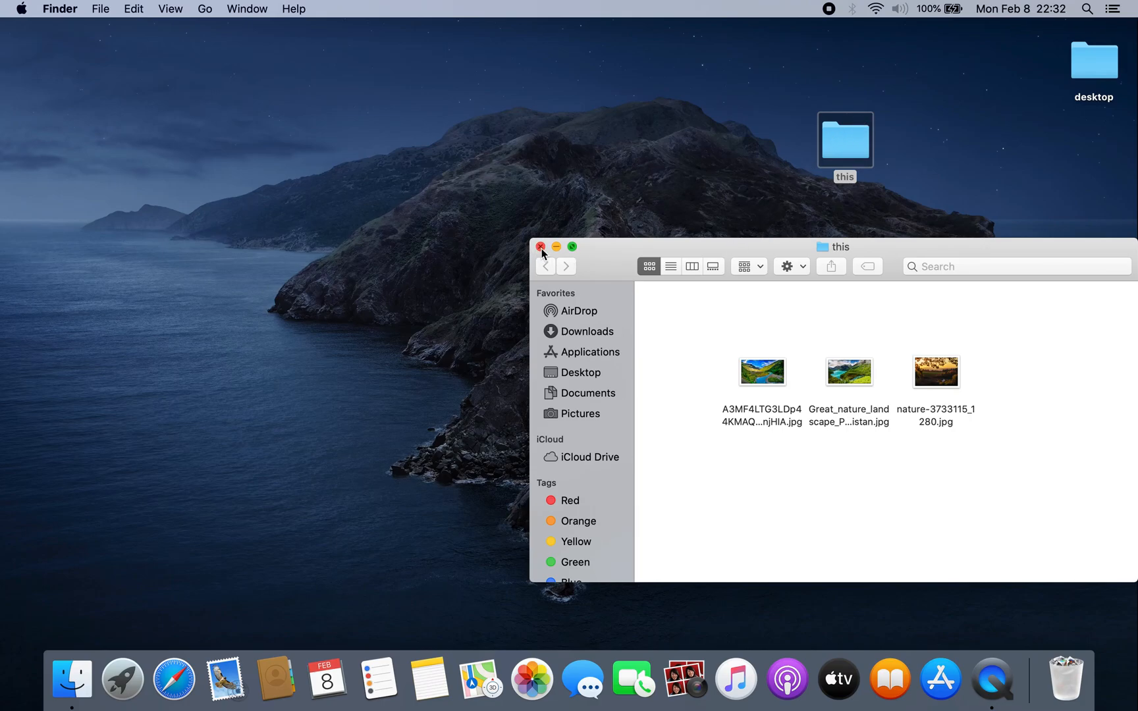
click(540, 247)
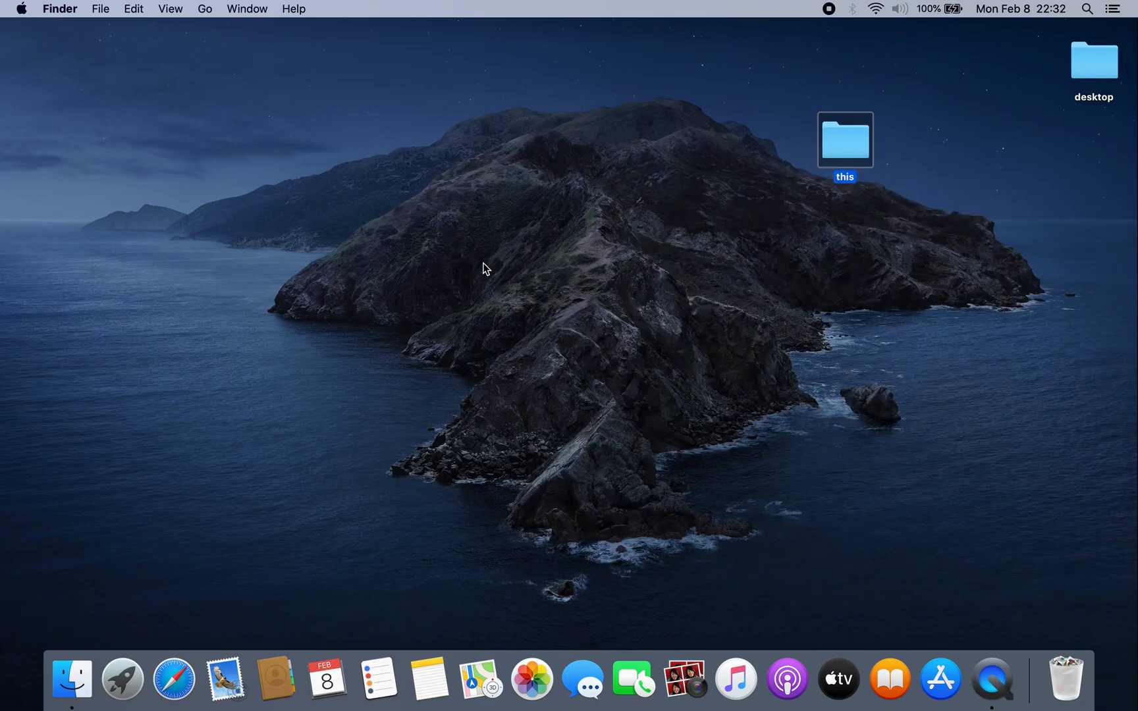
- In Terminal, run 'chflags hidden' on the 'this' folder by dragging it in
text(terminal)
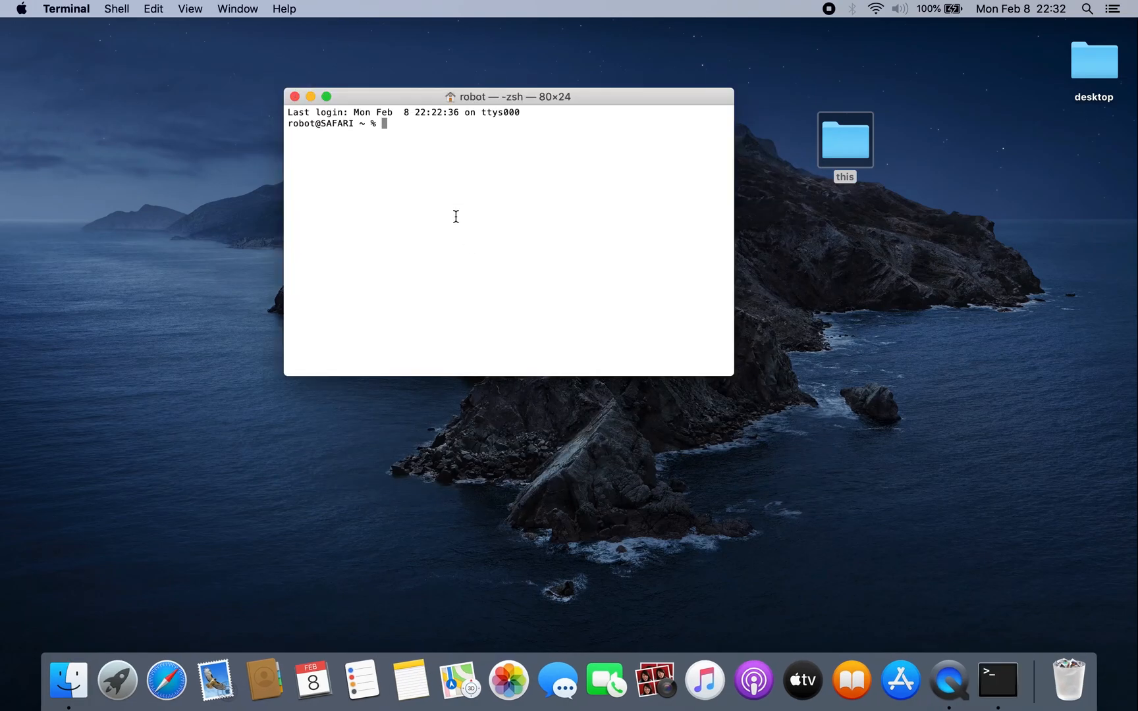
text(c)
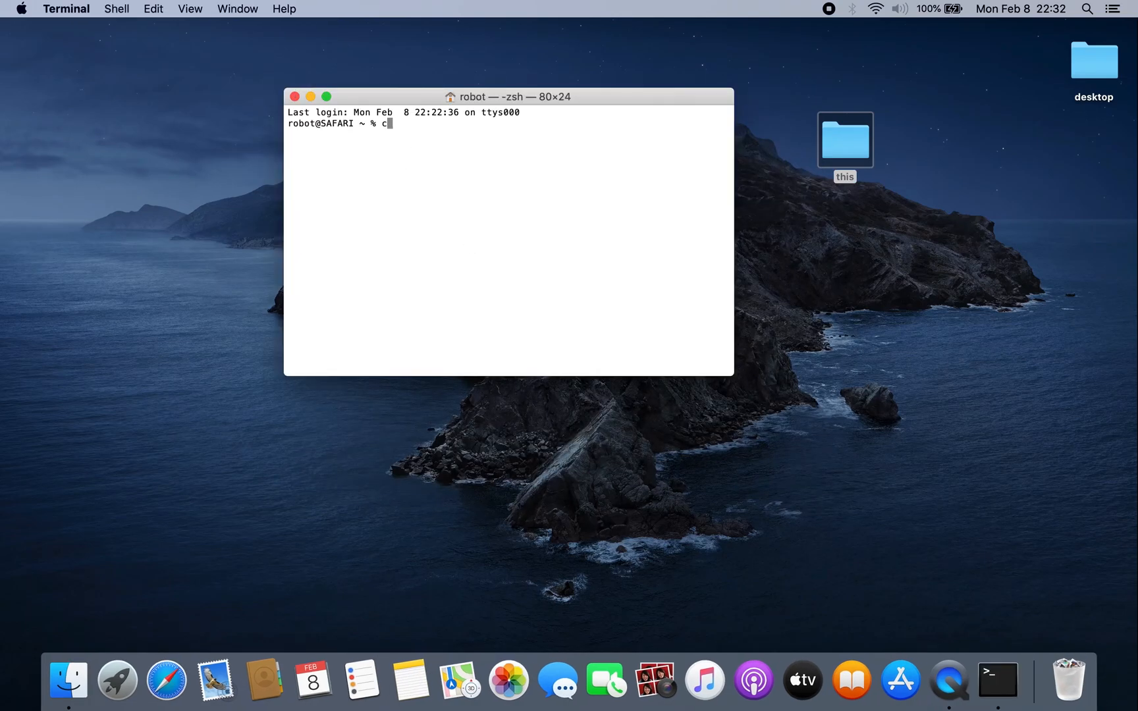
text(hflags h)
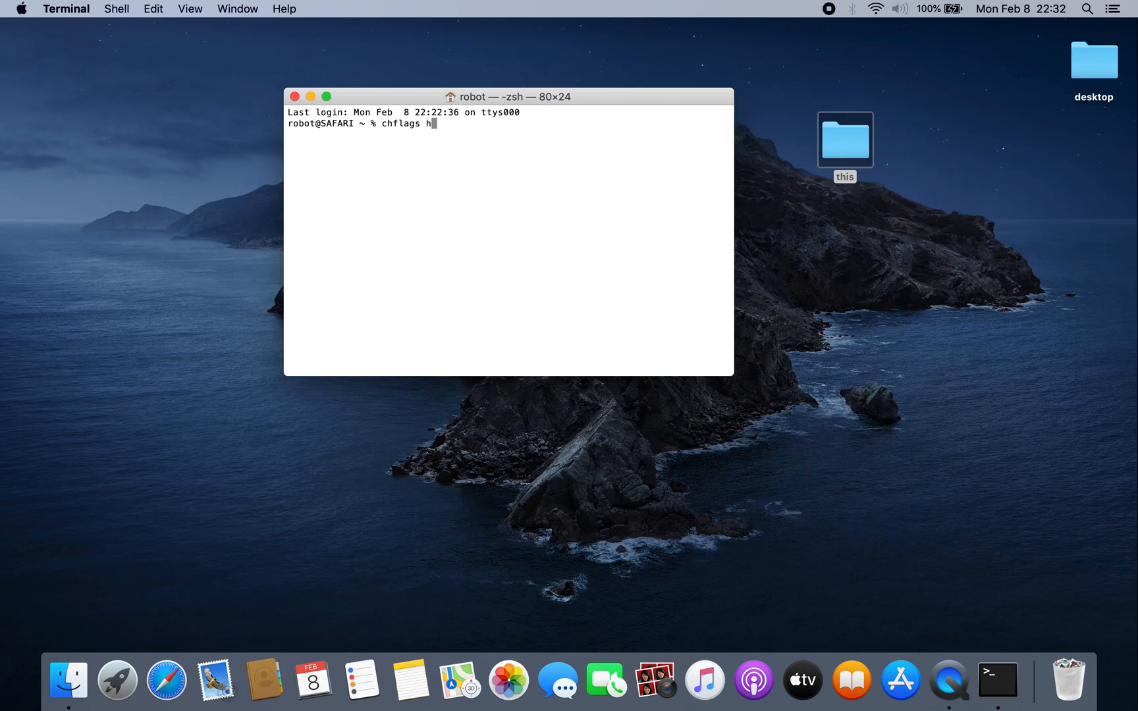
text(idden)
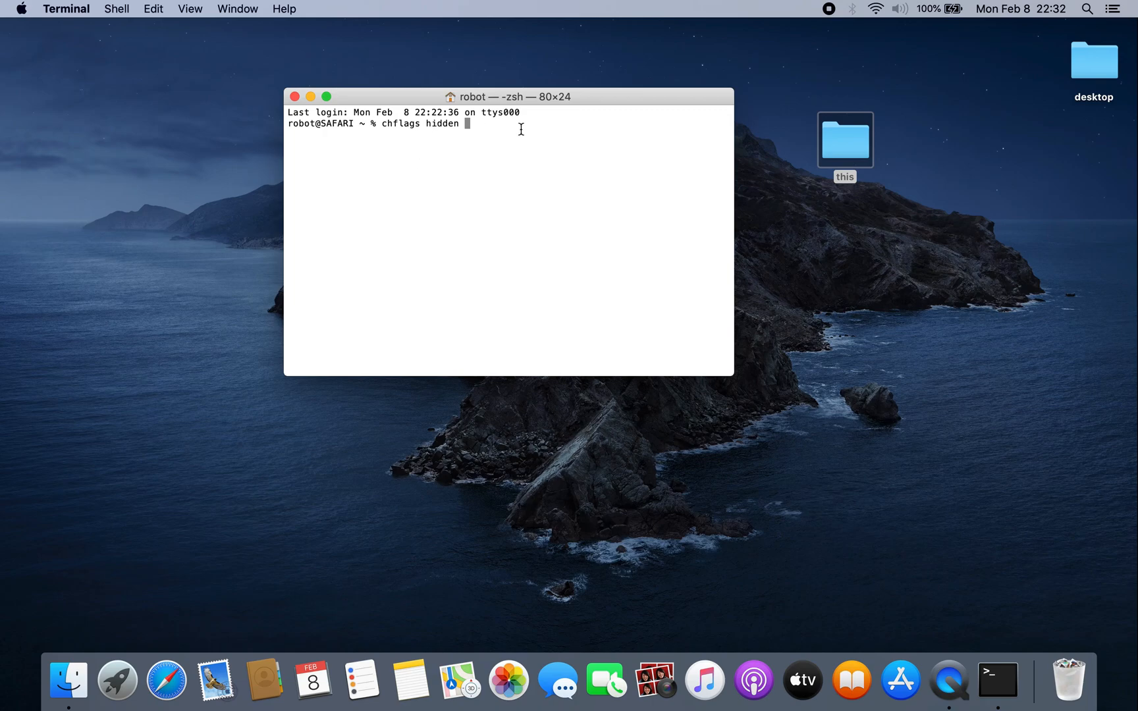
drag(844, 139, 582, 163)
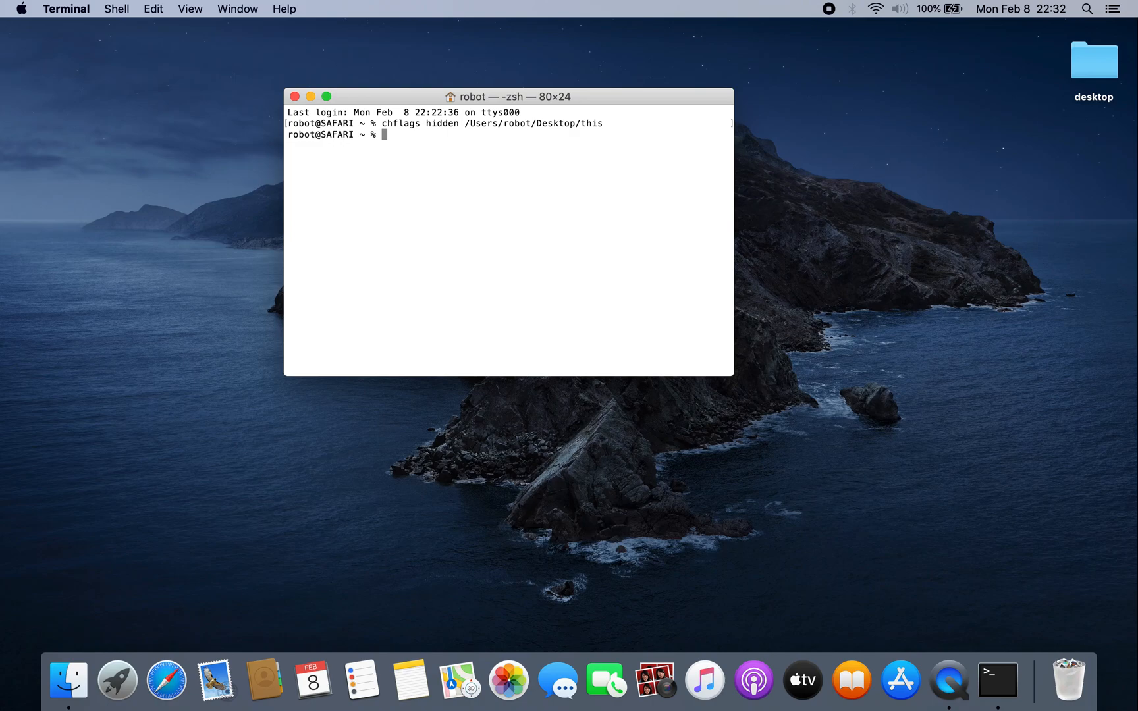
key(shift+cmd+.)
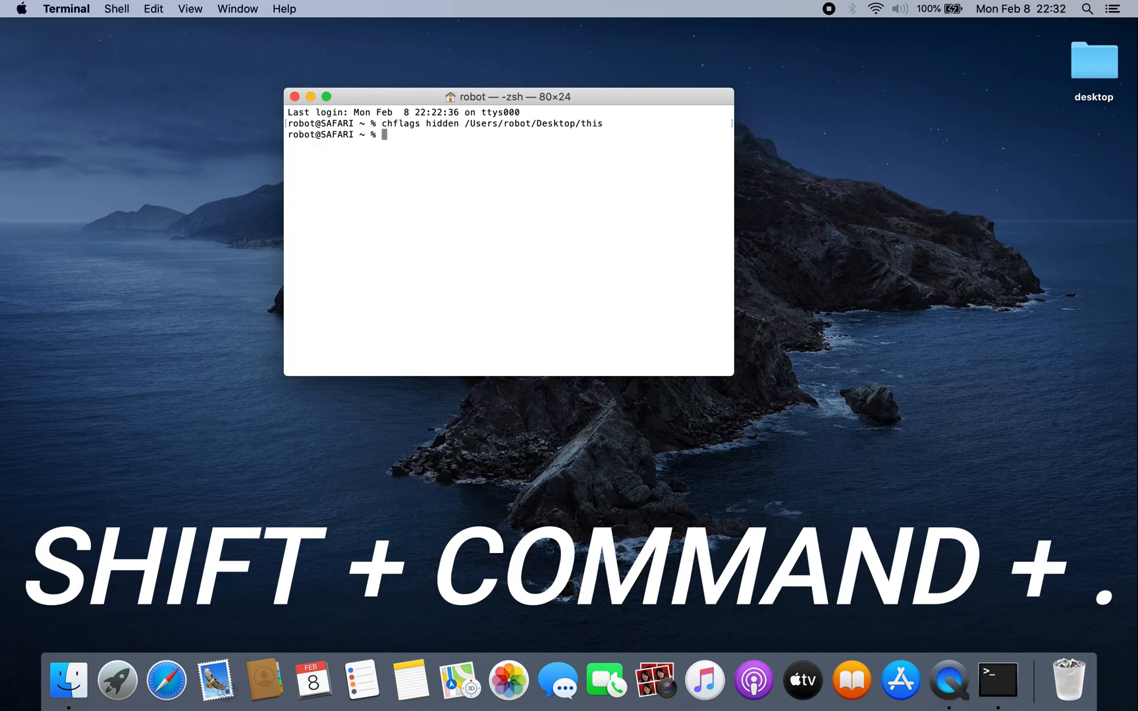
key(cmd+shift+.)
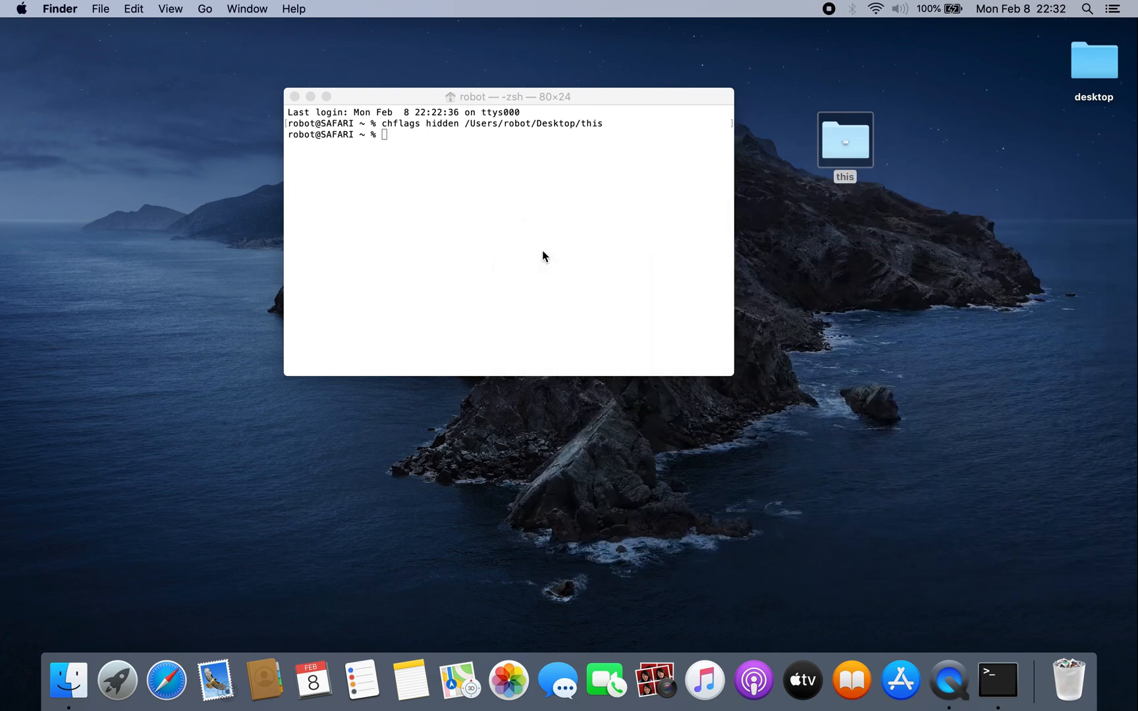
click(844, 138)
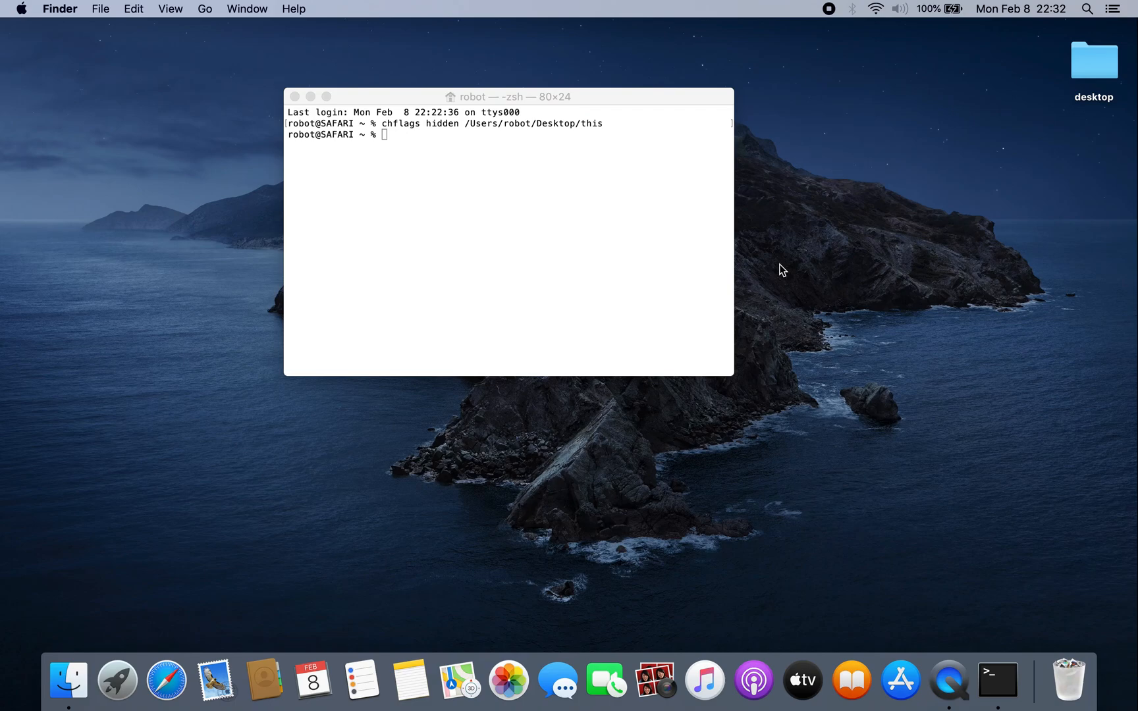
text(terminal)
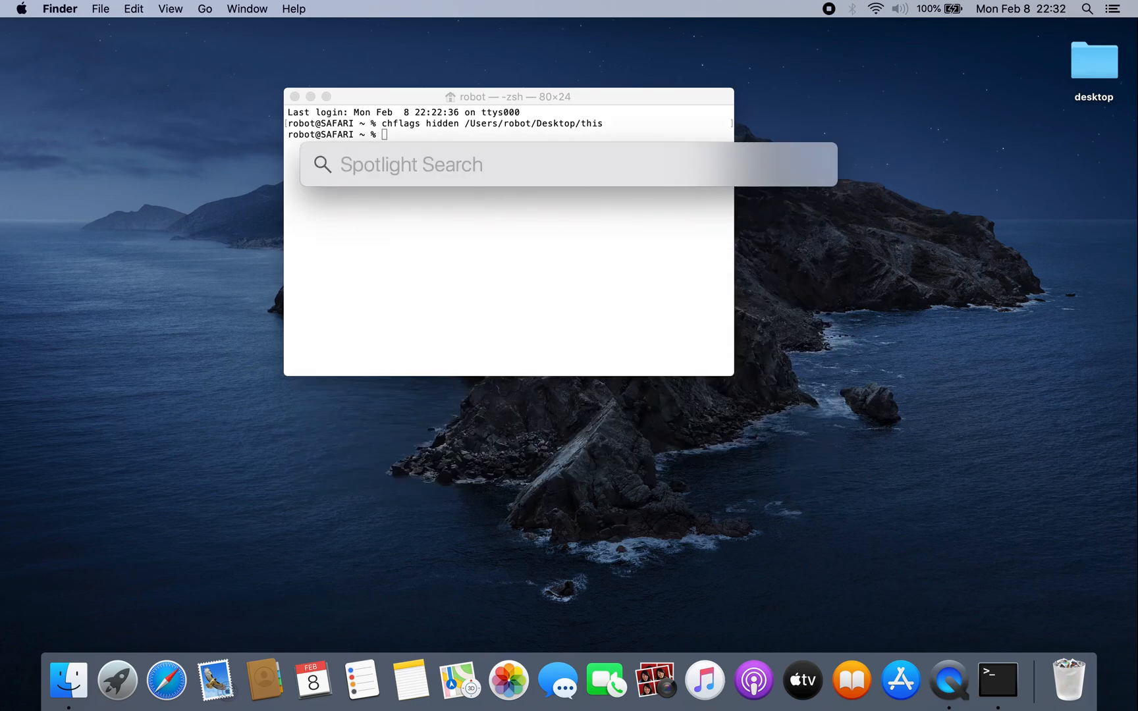
text(this)
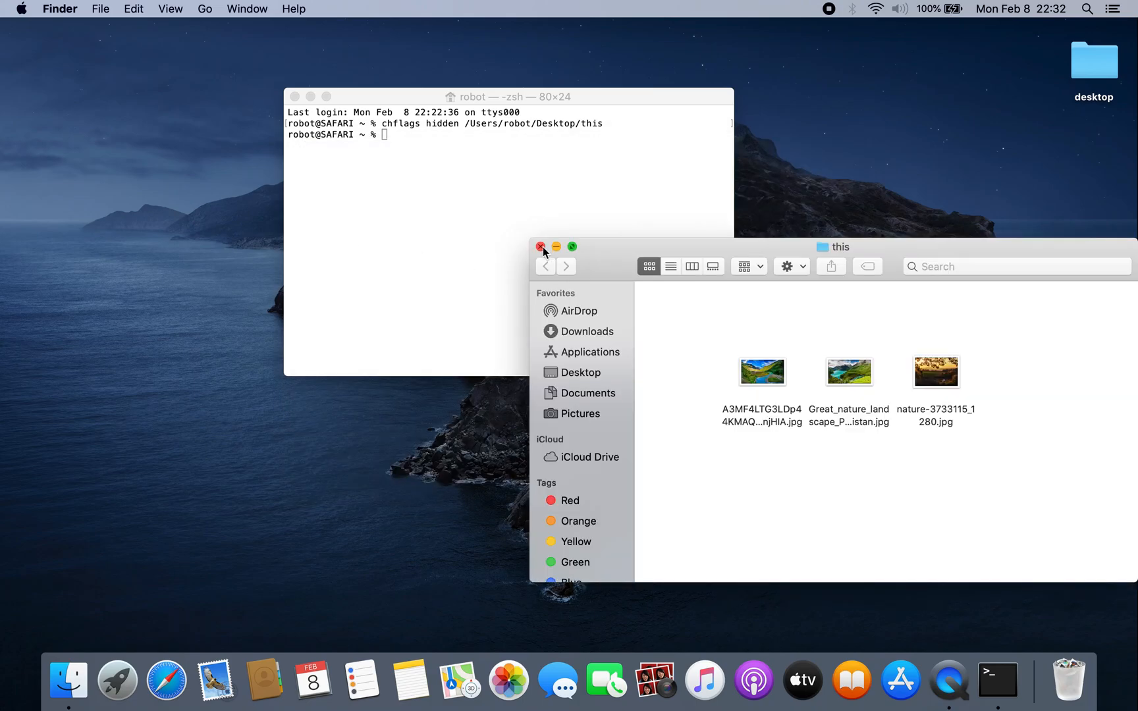
click(540, 247)
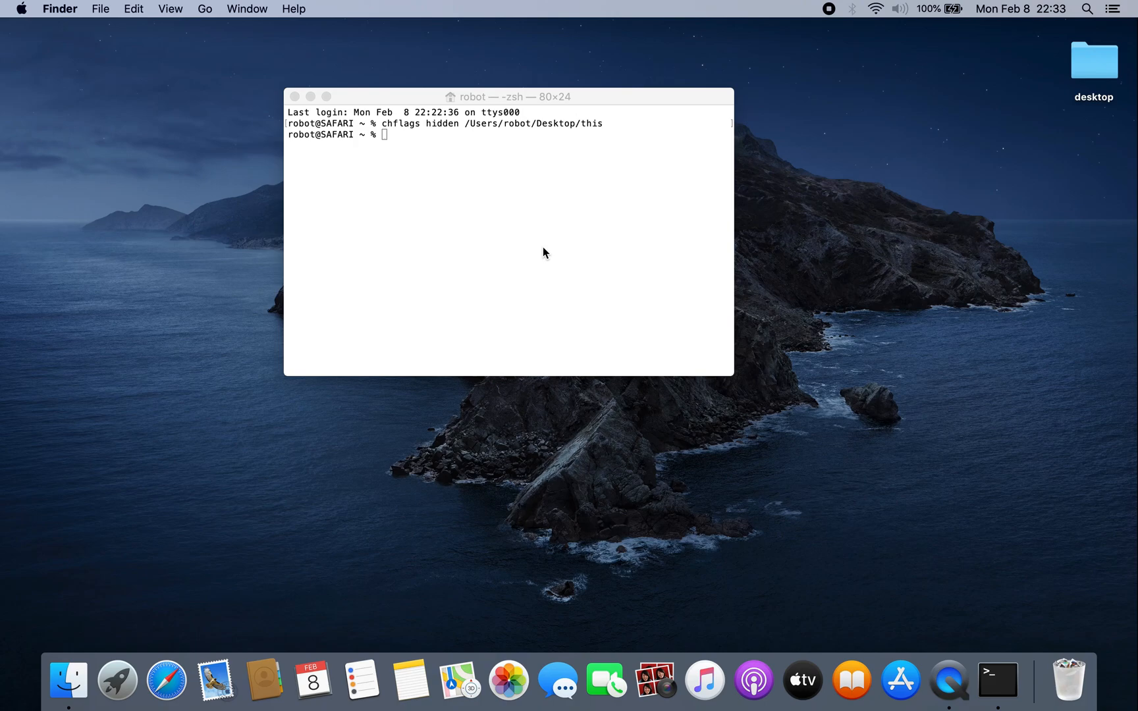
- Run 'chflags nohidden' on /Users/robot/Desktop/this, then open the restored folder
click(1093, 60)
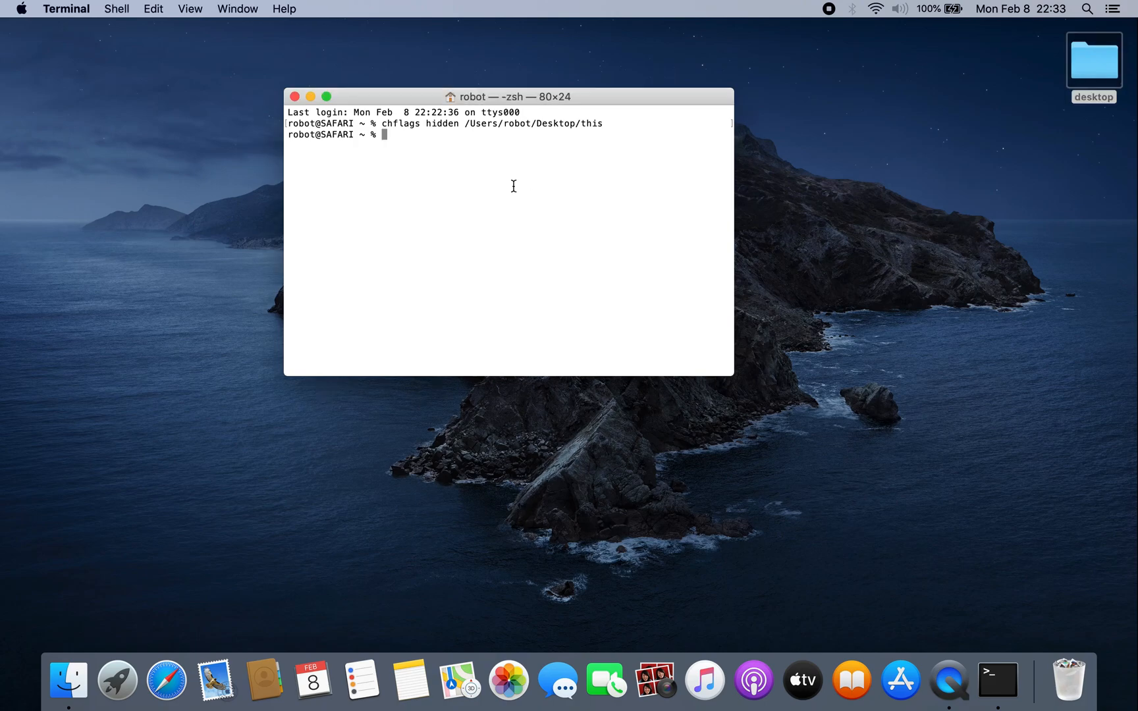
text(chflags n)
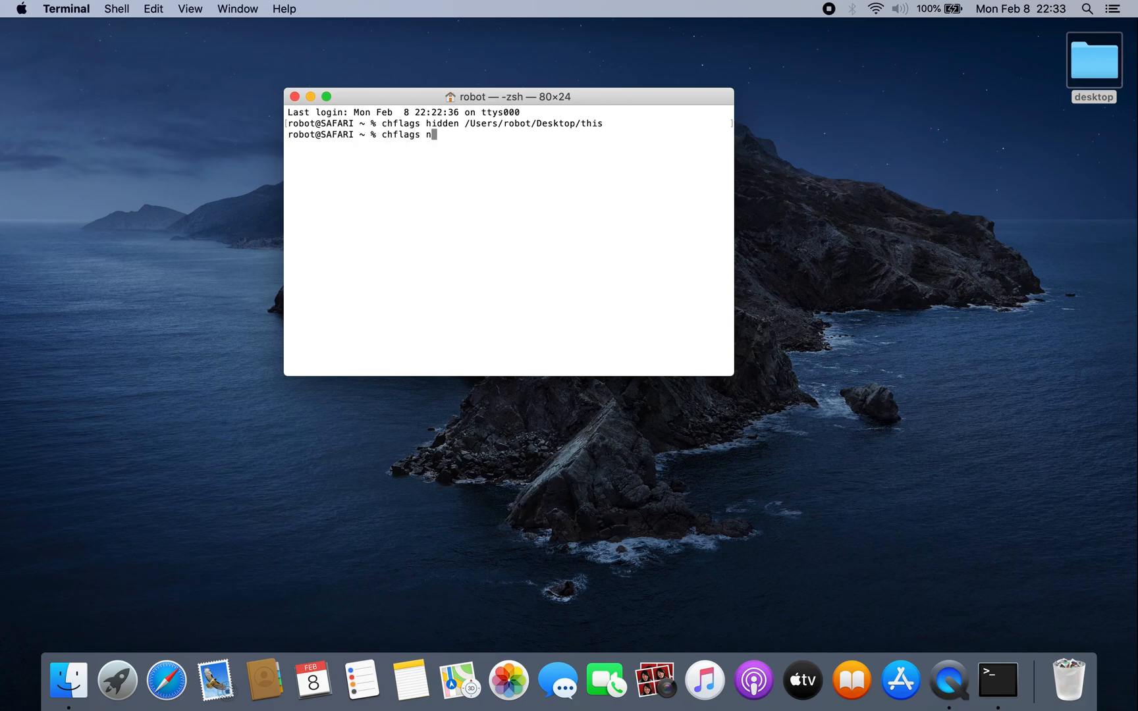
text(ohidd)
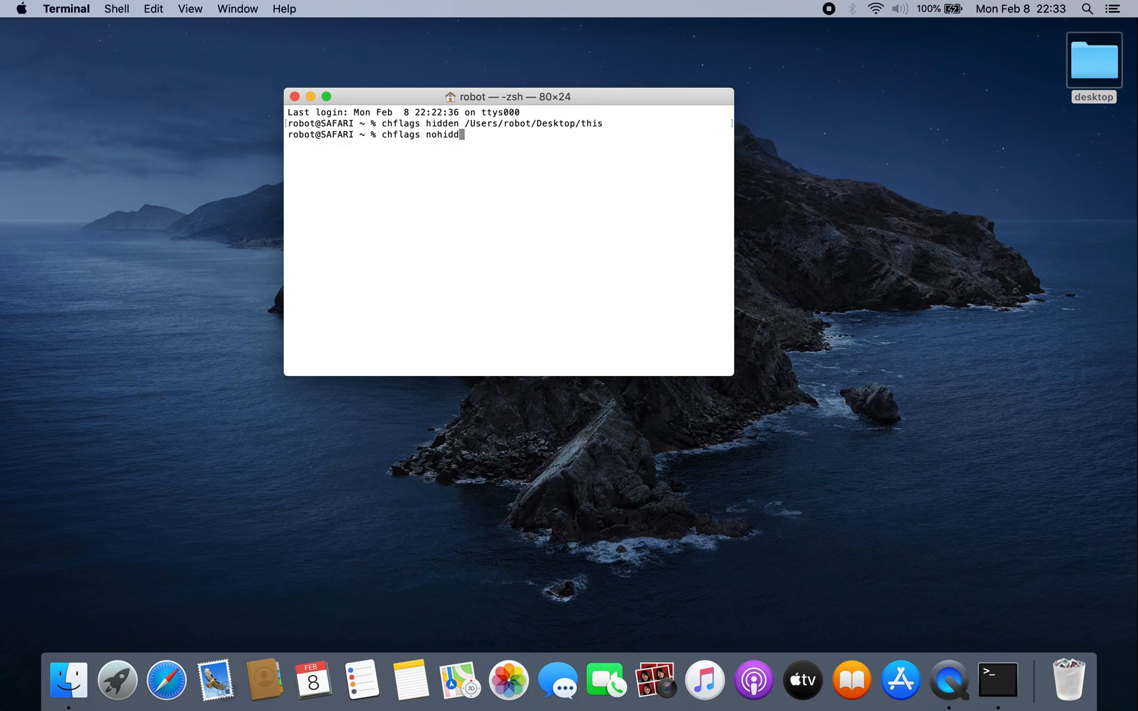
text(en)
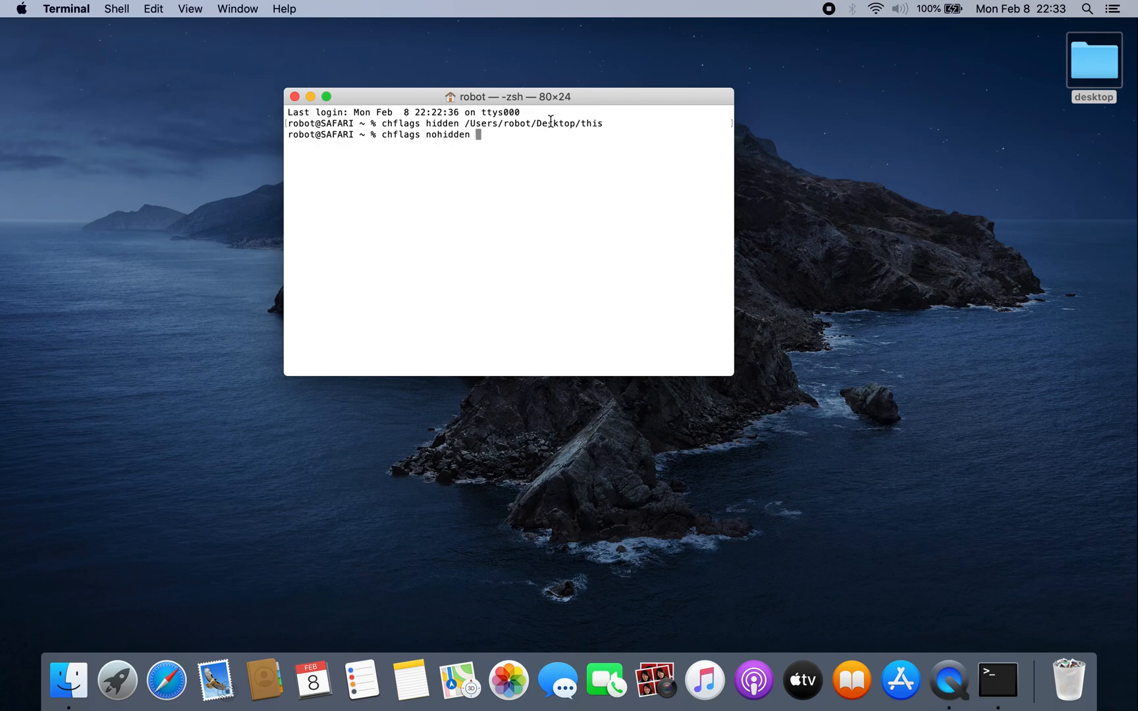
drag(461, 122, 603, 123)
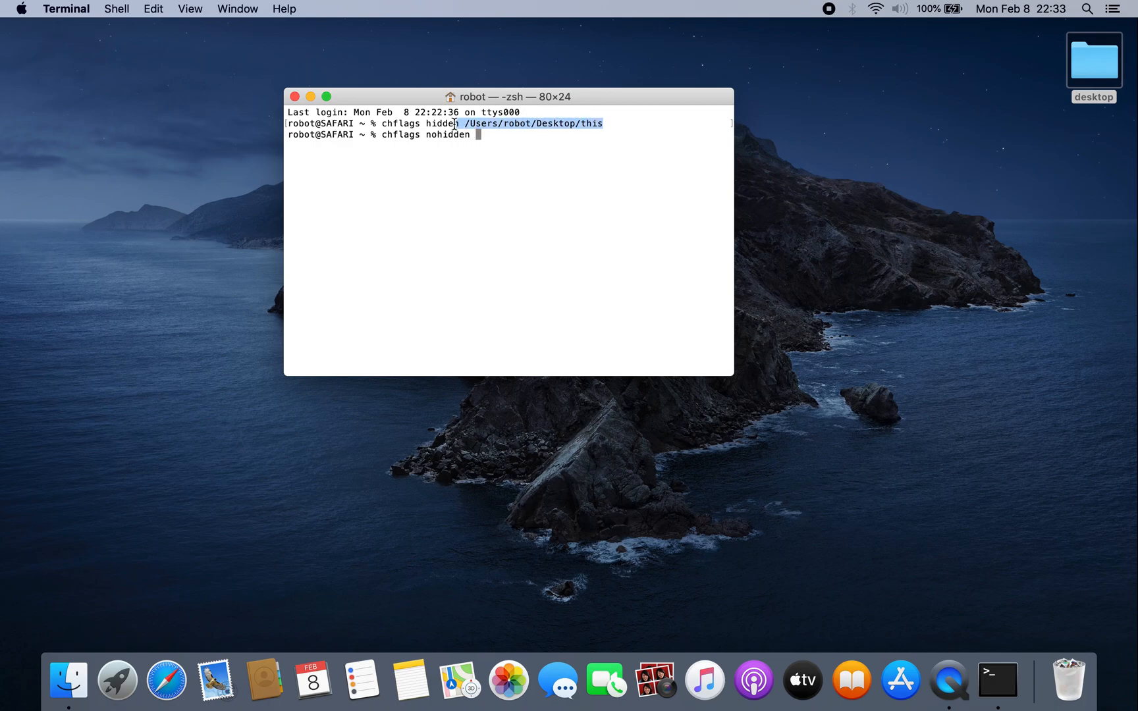
right_click(497, 129)
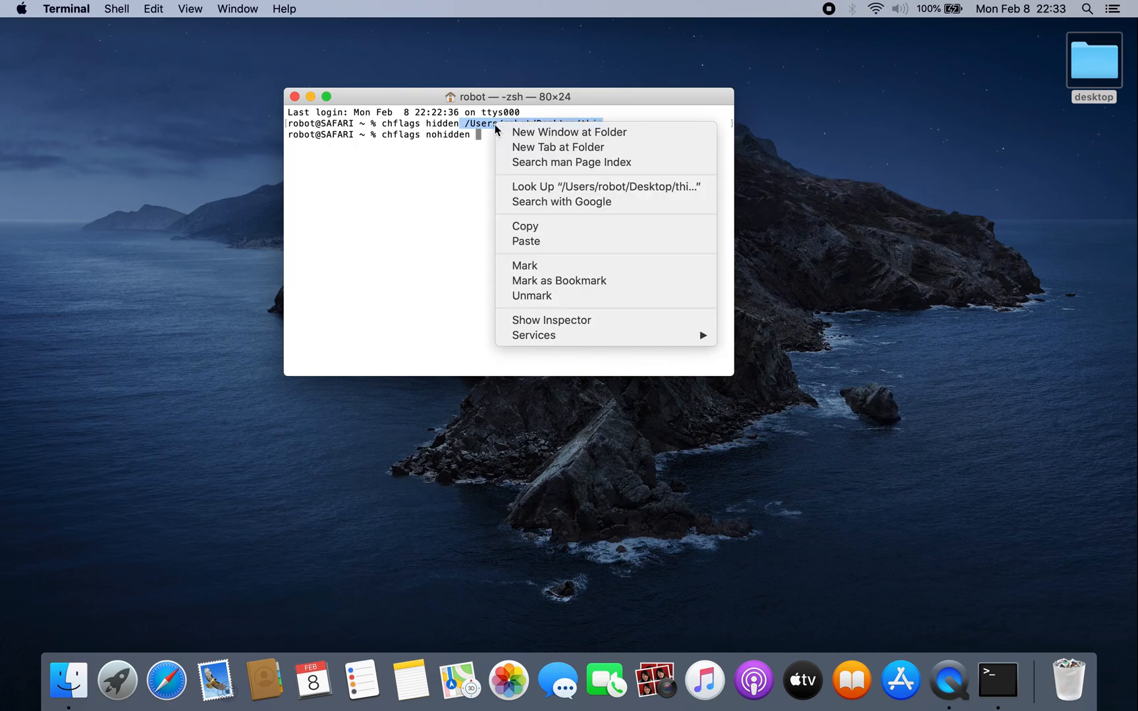
mouse_move(547, 227)
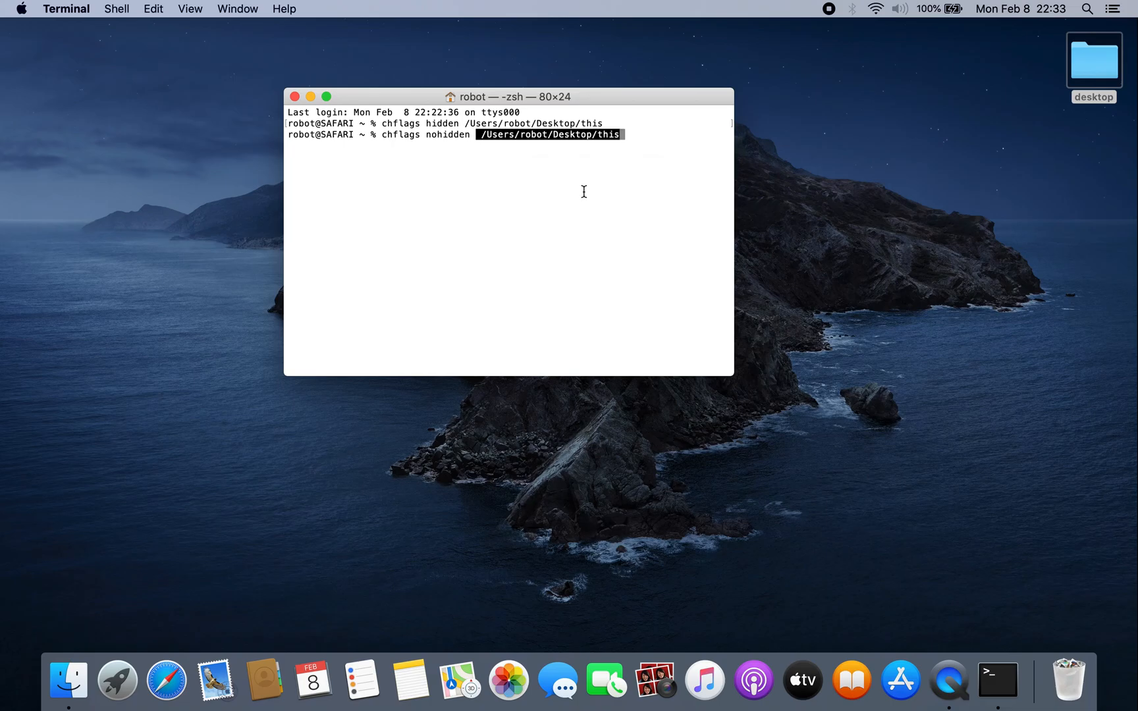
key(Return)
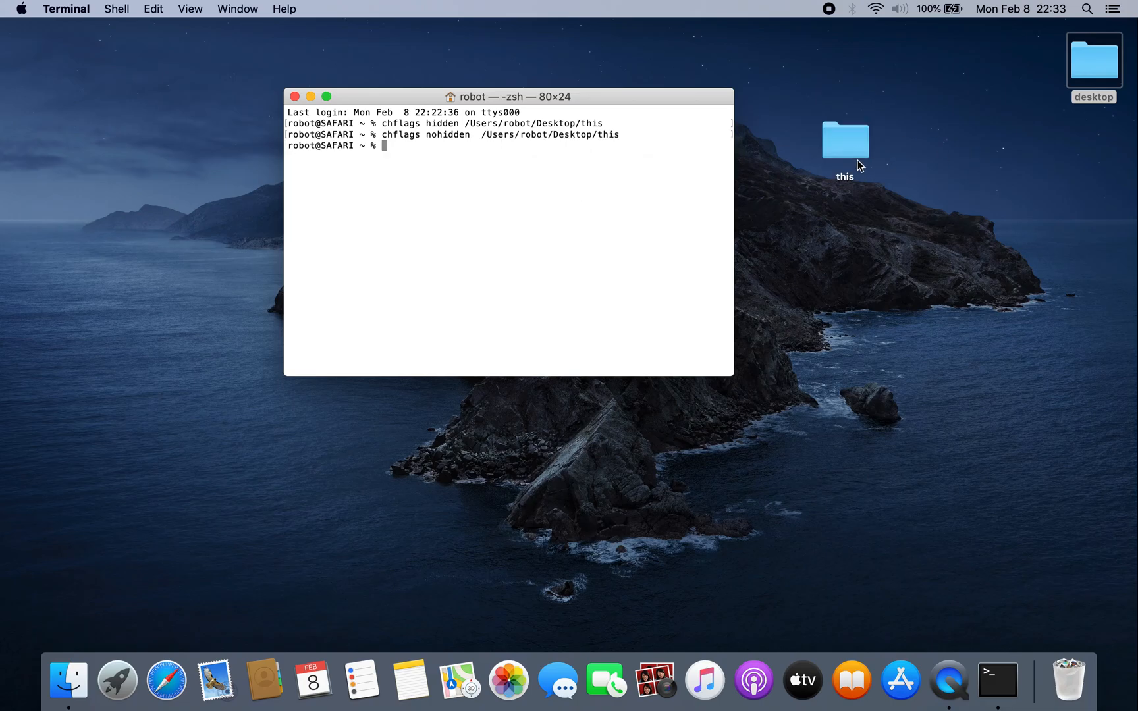
double_click(845, 140)
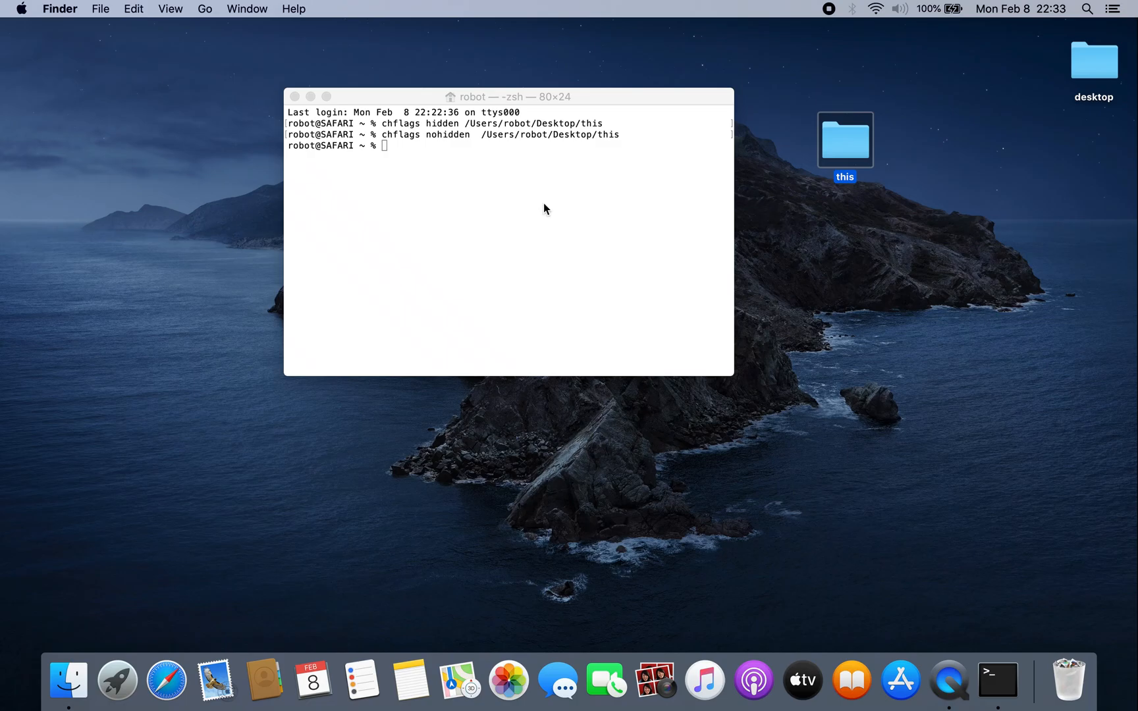
click(508, 218)
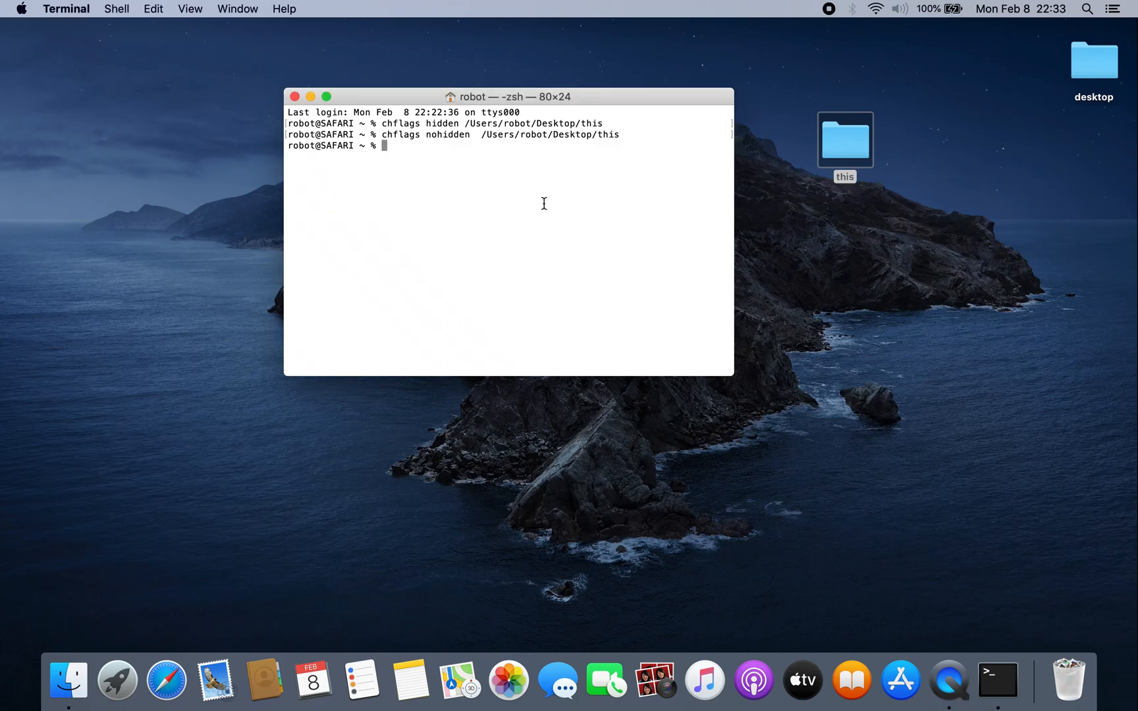